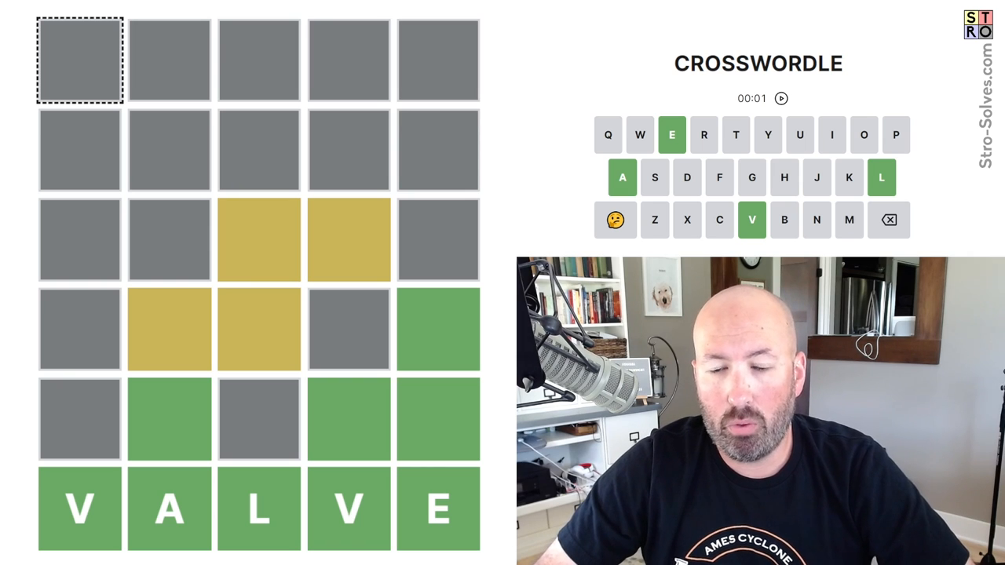
# Step: Select a grid cell above VALVE to start entering the known letters
pyautogui.click(169, 419)
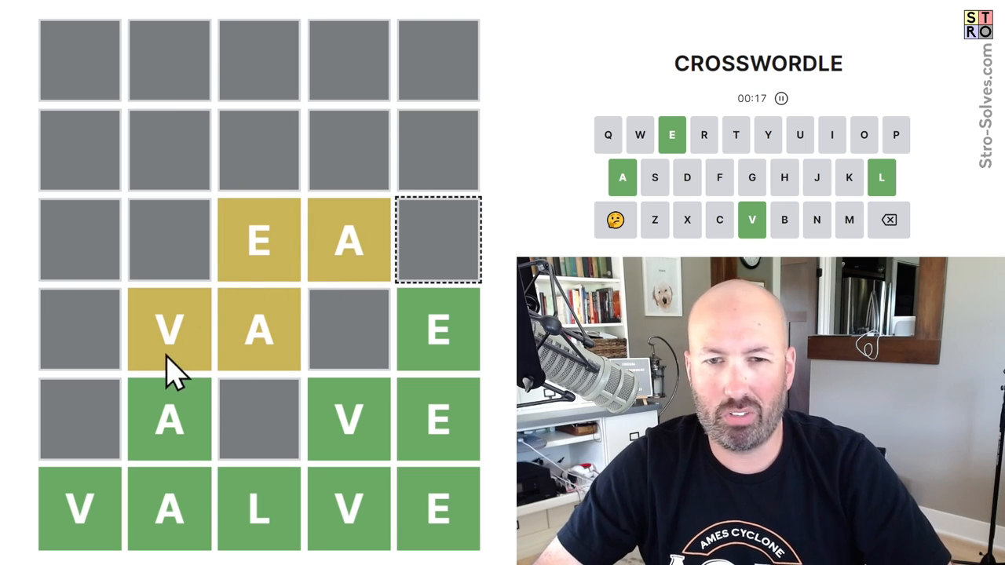
pyautogui.moveTo(295, 248)
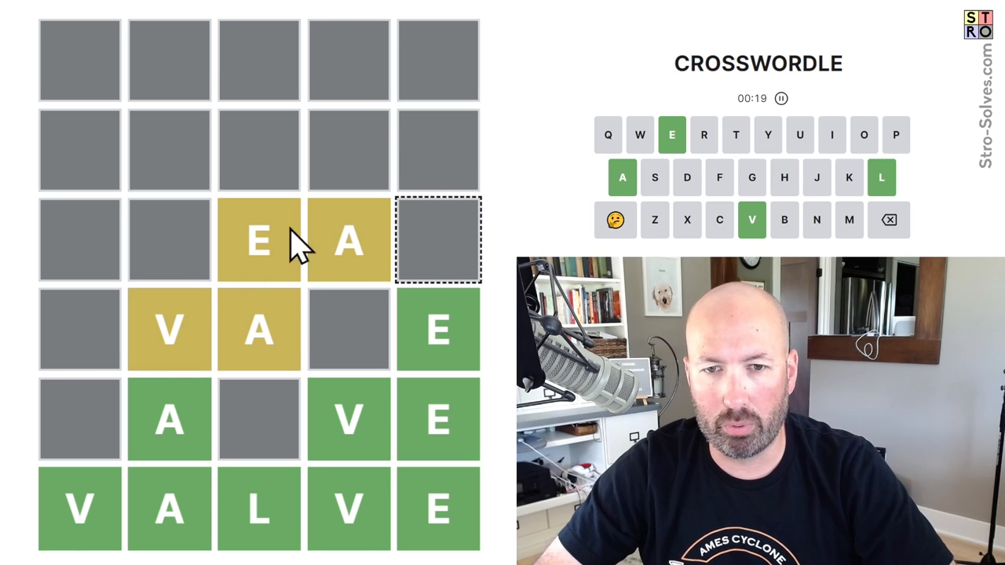
pyautogui.moveTo(190, 381)
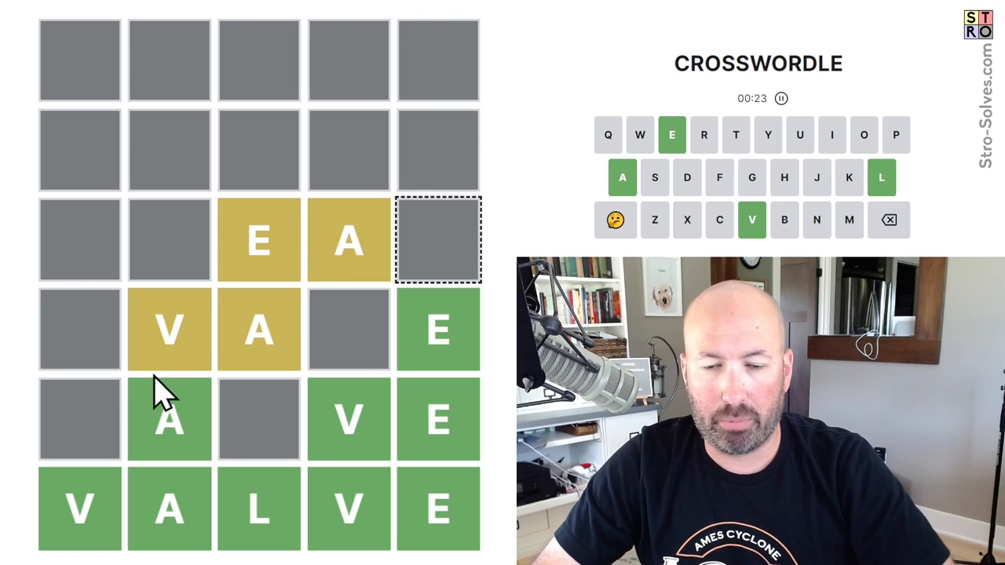
pyautogui.moveTo(259, 451)
pyautogui.write('C')
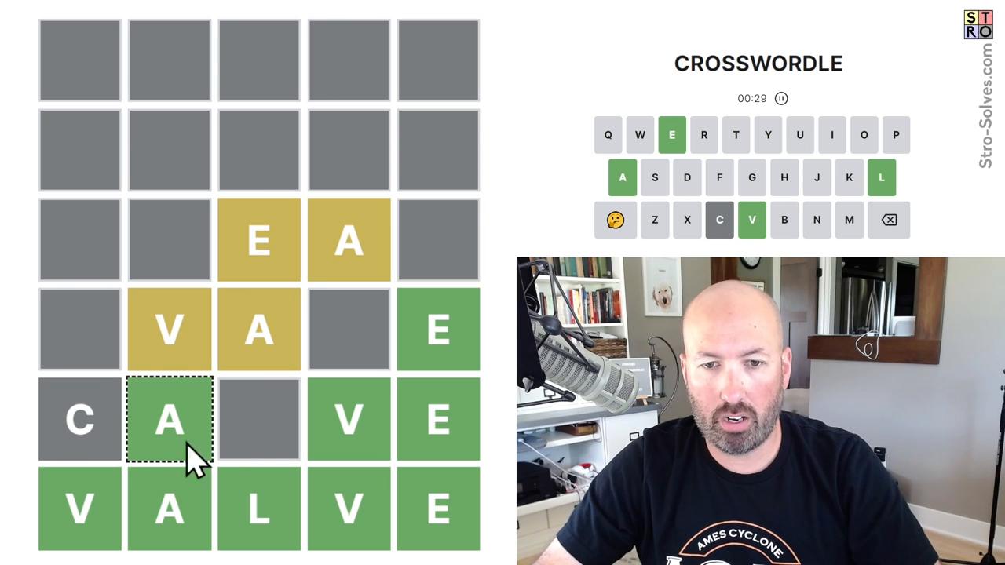
# Step: Enter the R of CARVE in the row just above VALVE
pyautogui.press('r')
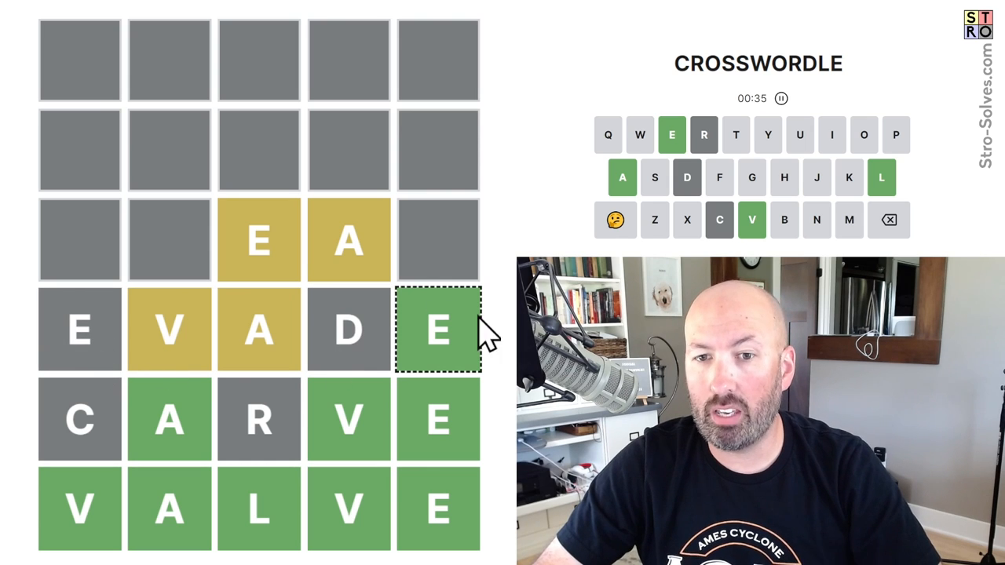
pyautogui.moveTo(428, 342)
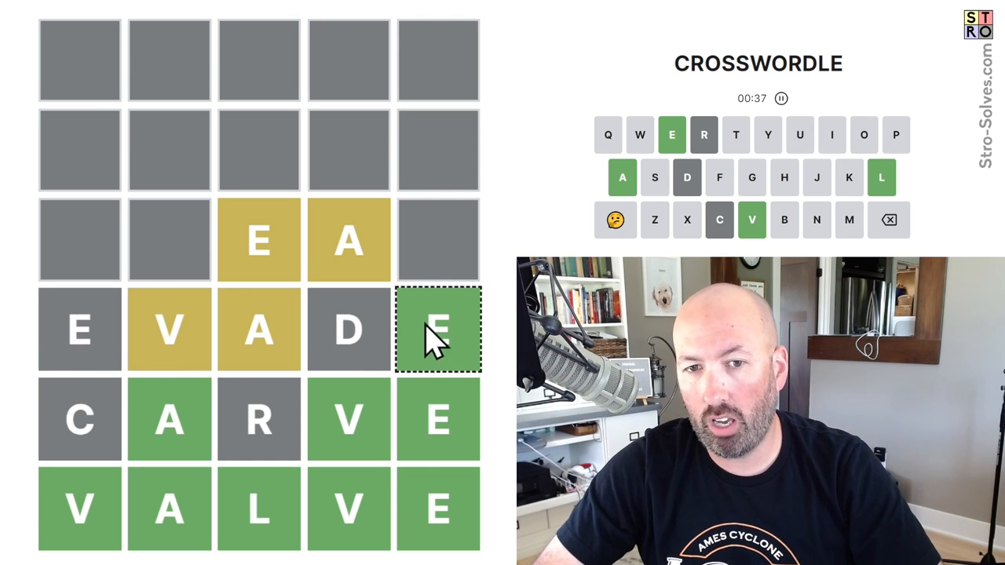
pyautogui.moveTo(78, 330)
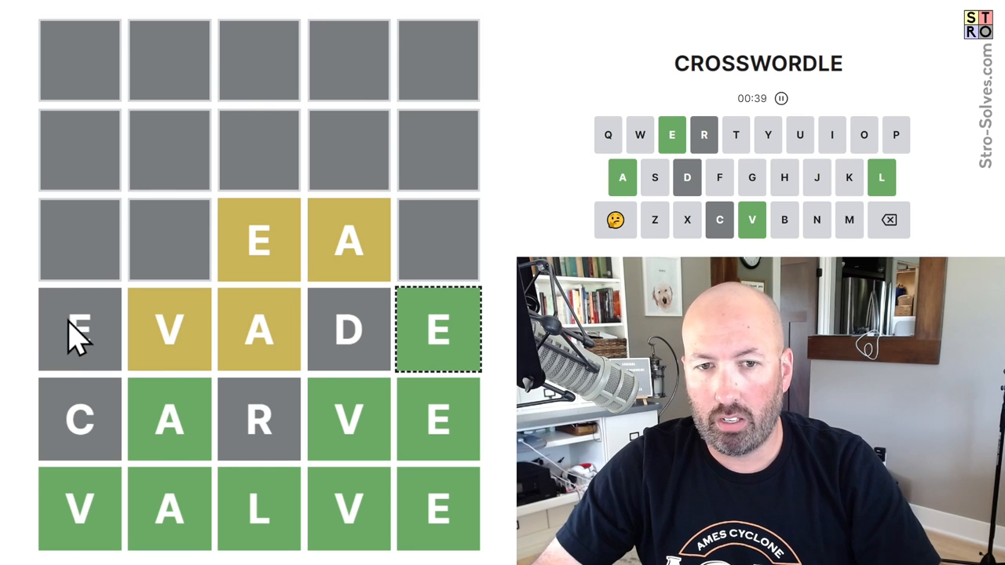
pyautogui.moveTo(302, 326)
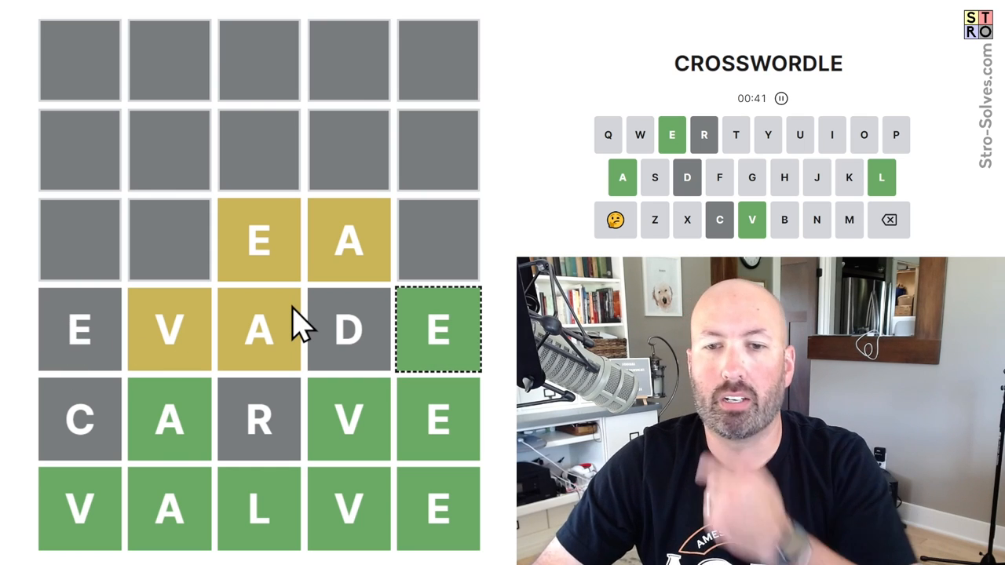
pyautogui.moveTo(102, 267)
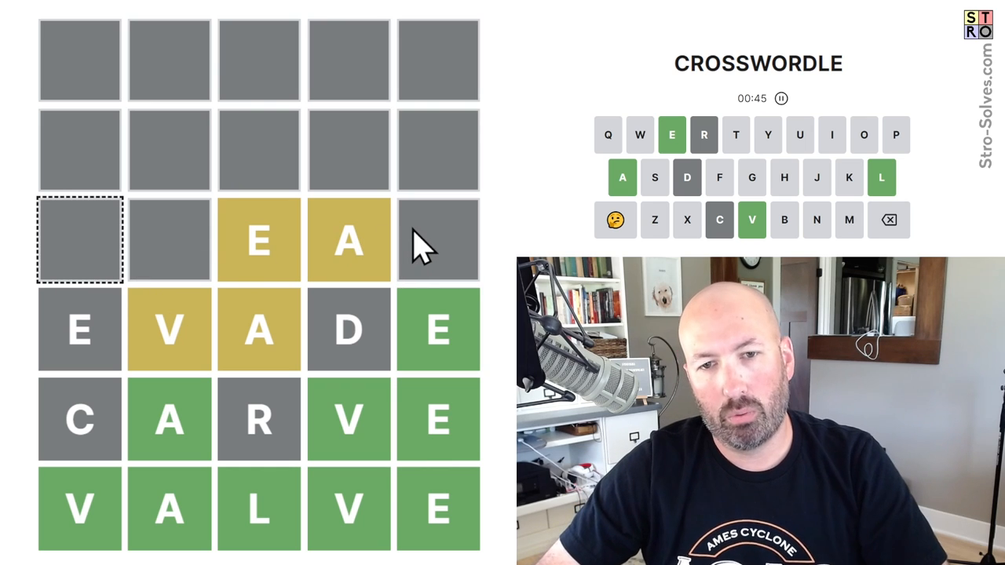
pyautogui.moveTo(404, 247)
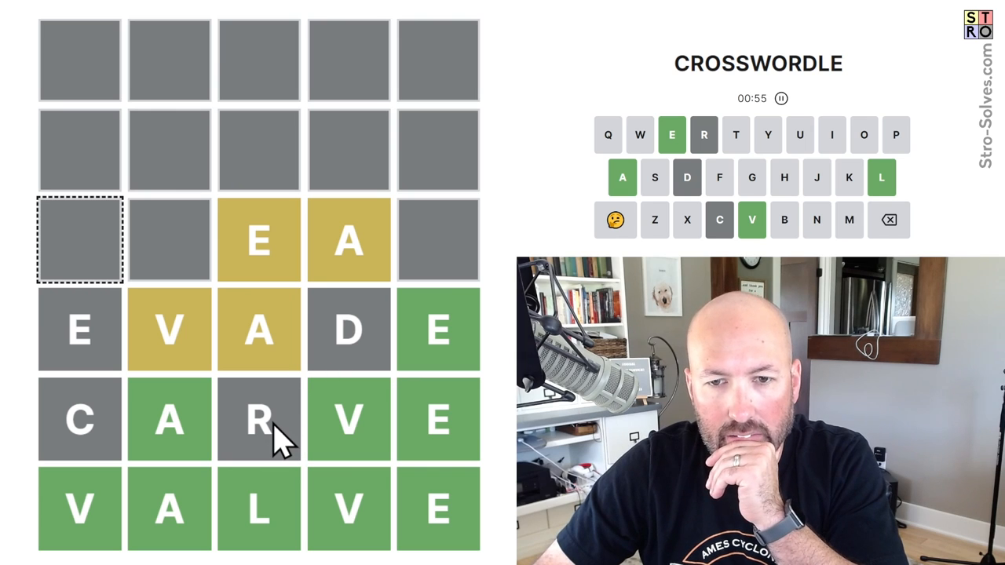
pyautogui.moveTo(118, 248)
pyautogui.write('SWEAT')
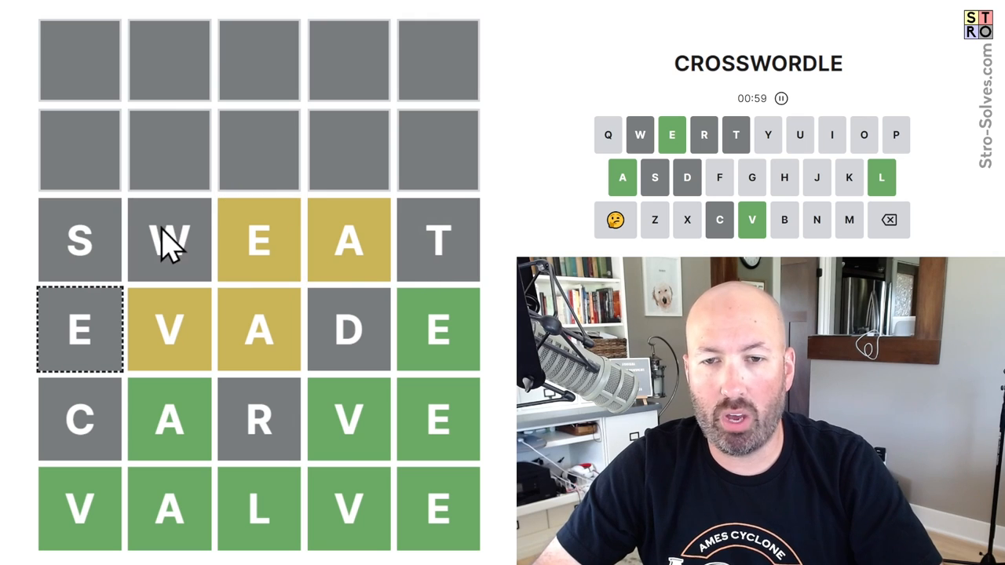
pyautogui.moveTo(193, 172)
pyautogui.write('HUSKS')
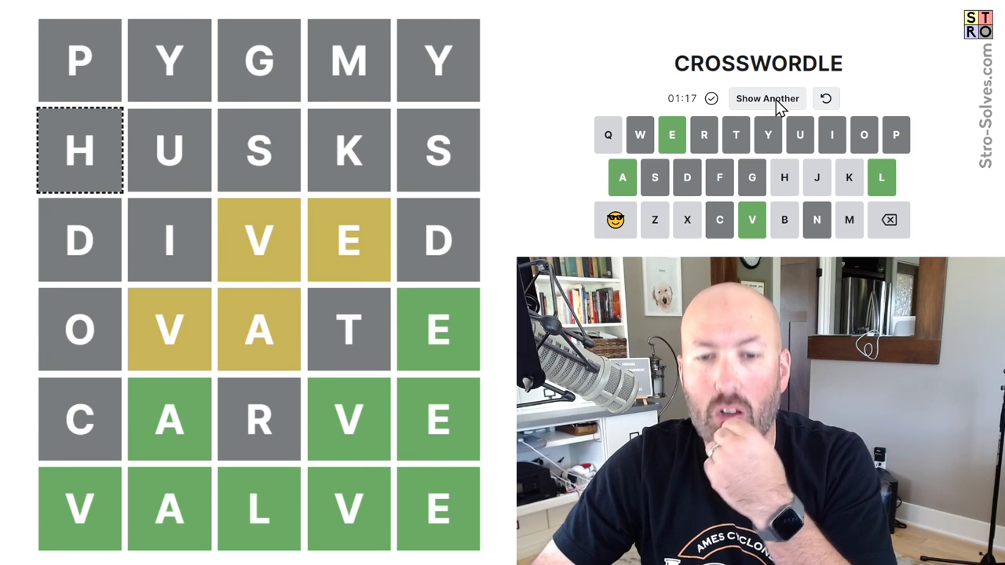
# Step: Cycle through five alternate solutions, ending on PUFFY, GOING, SWEAT, EVADE, CARVE, VALVE
pyautogui.click(767, 98)
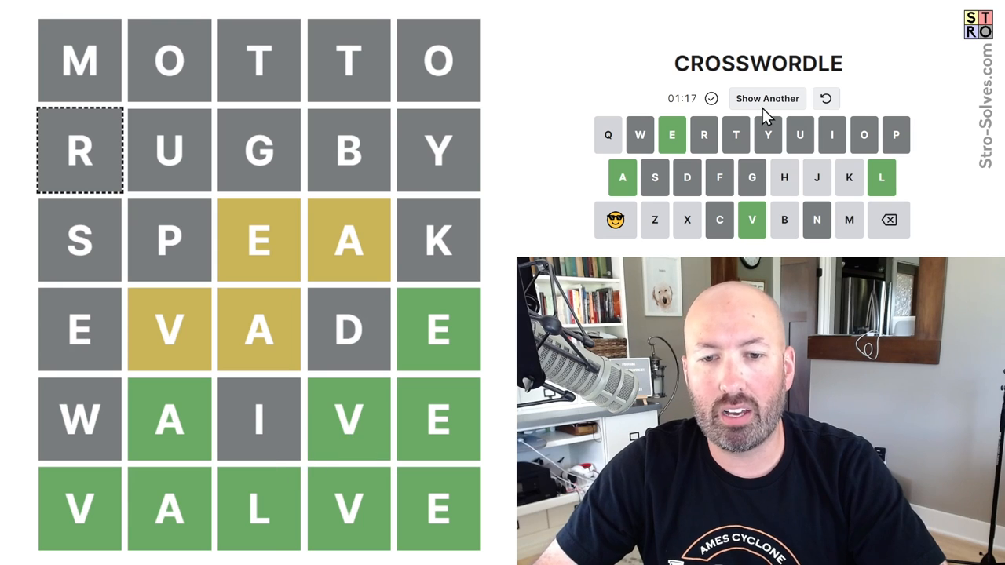
pyautogui.click(767, 99)
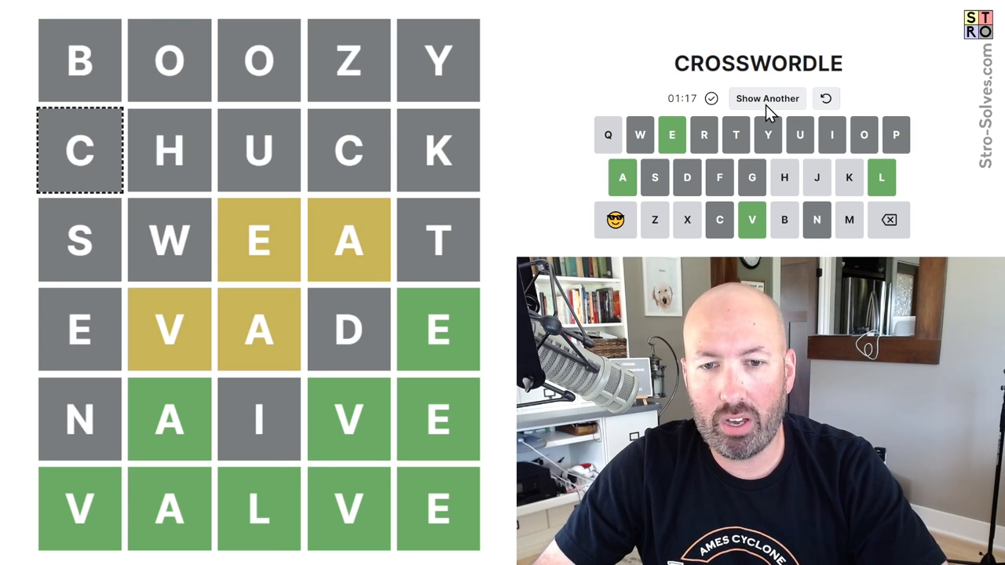
pyautogui.click(767, 98)
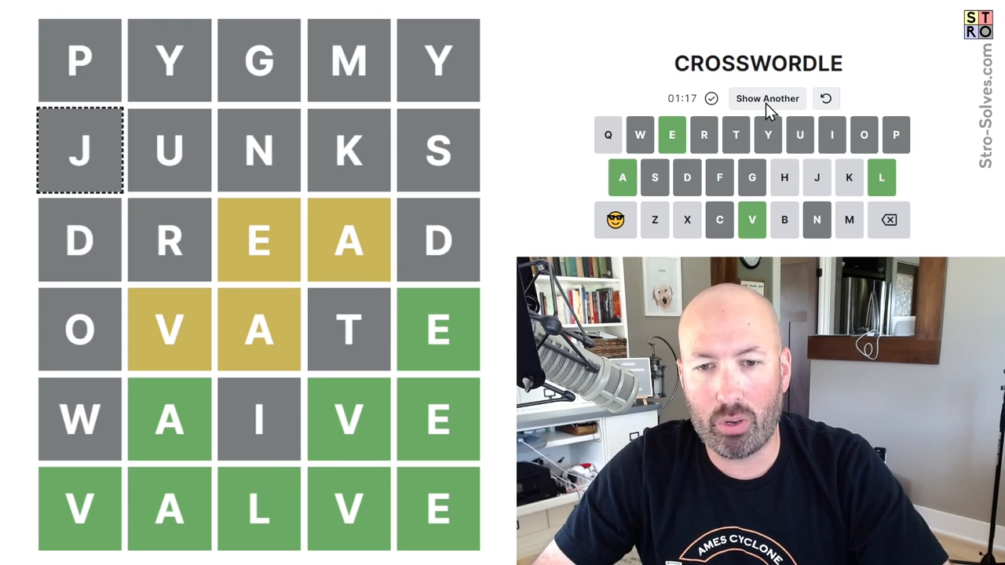
pyautogui.click(768, 98)
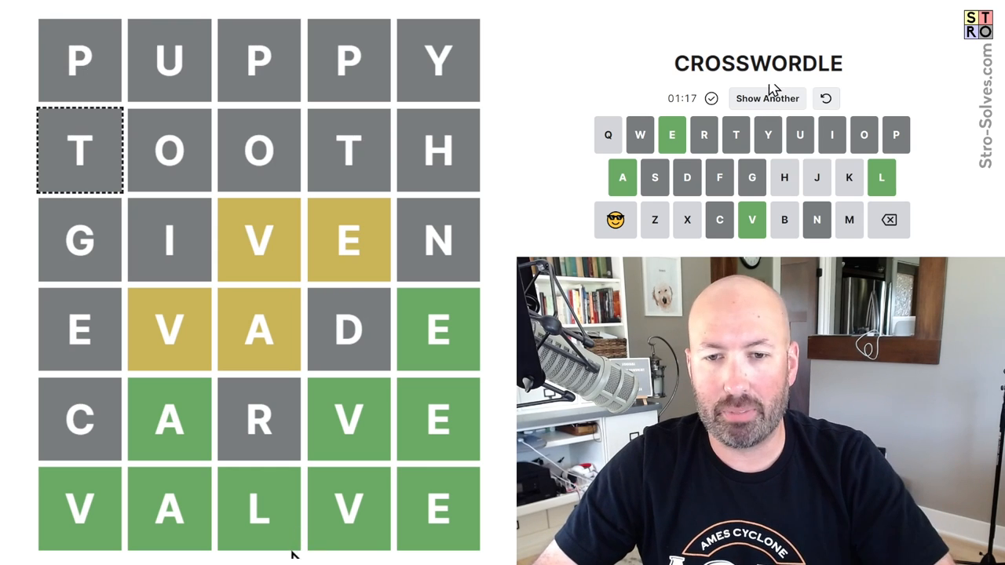
pyautogui.click(768, 98)
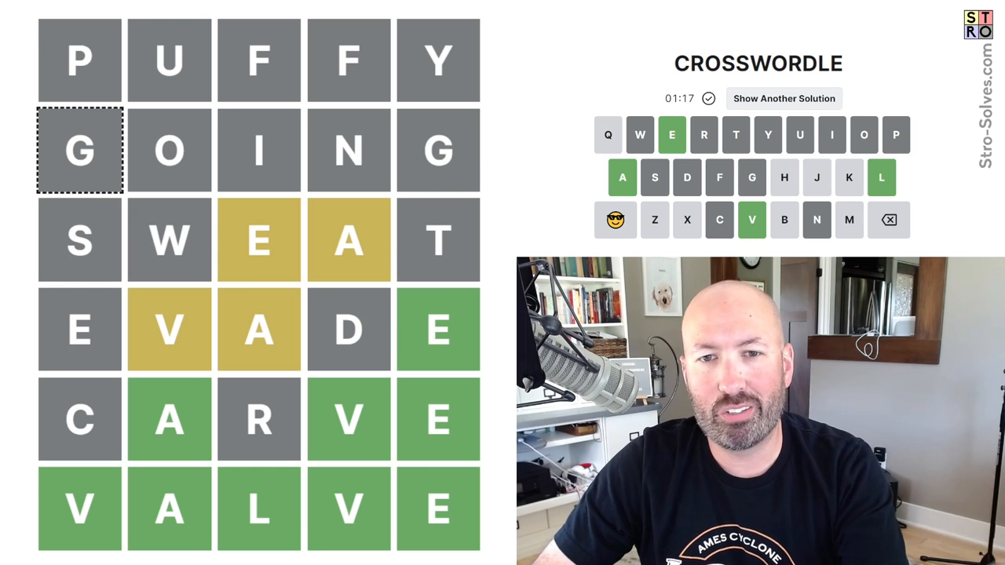